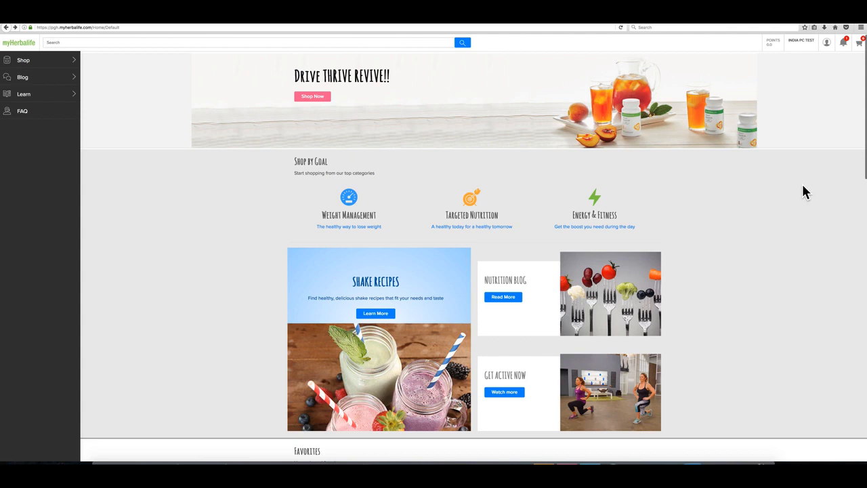
# Step: Go to the Weight Management category through the sidebar Shop menu
pyautogui.scroll(-3)
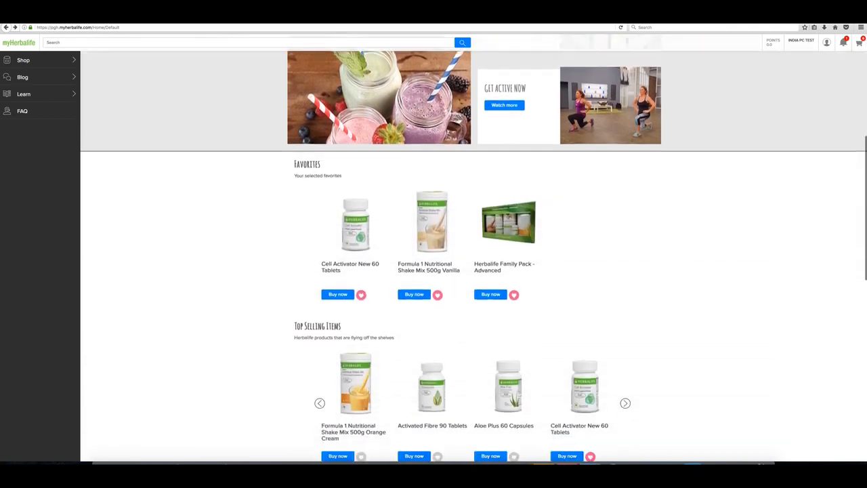
pyautogui.scroll(-3)
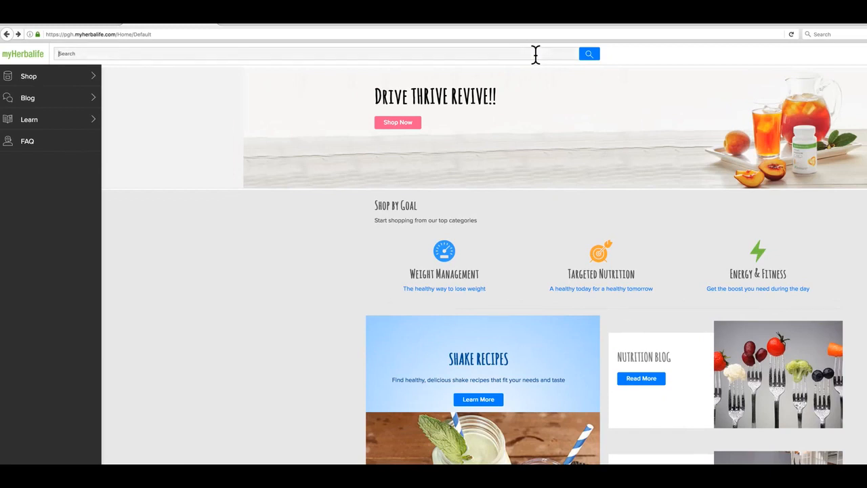
pyautogui.click(29, 75)
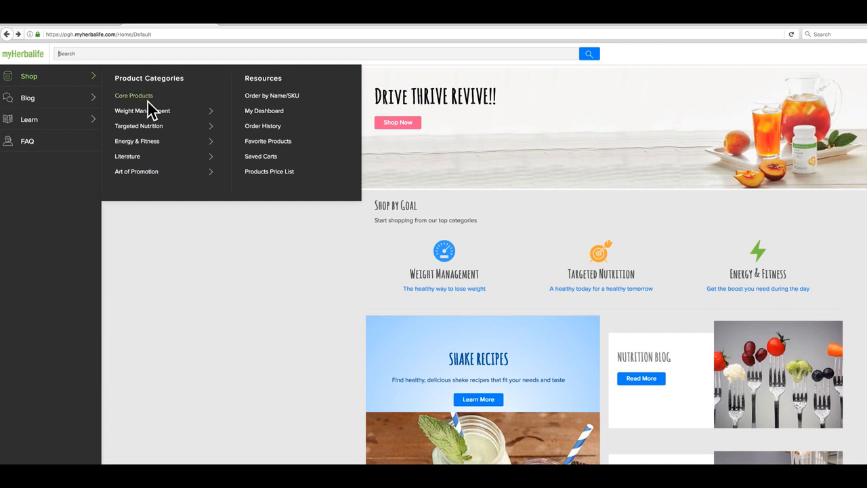
pyautogui.moveTo(146, 175)
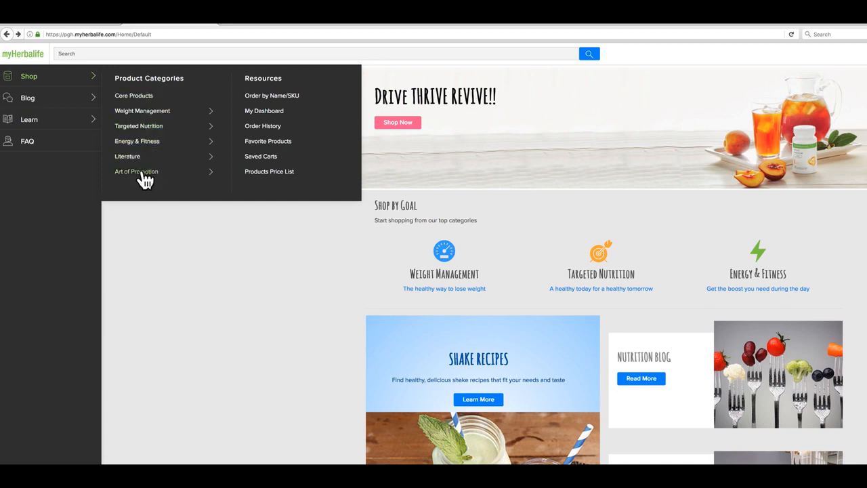
pyautogui.moveTo(313, 124)
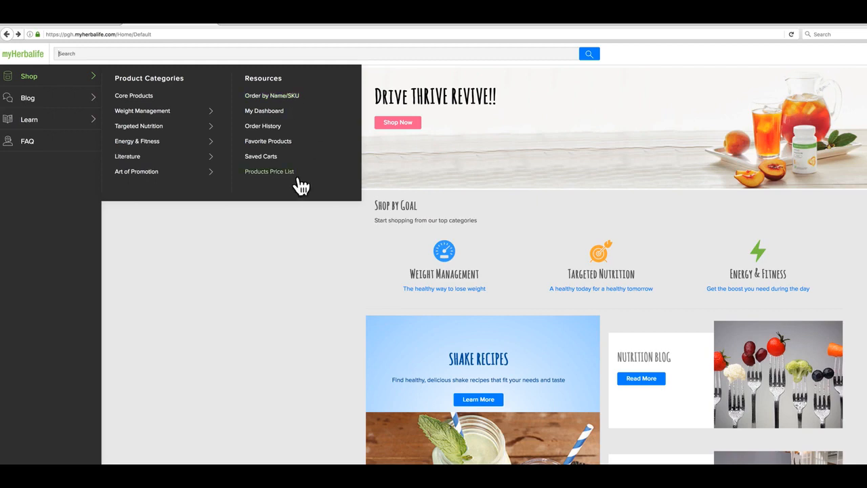
pyautogui.click(142, 111)
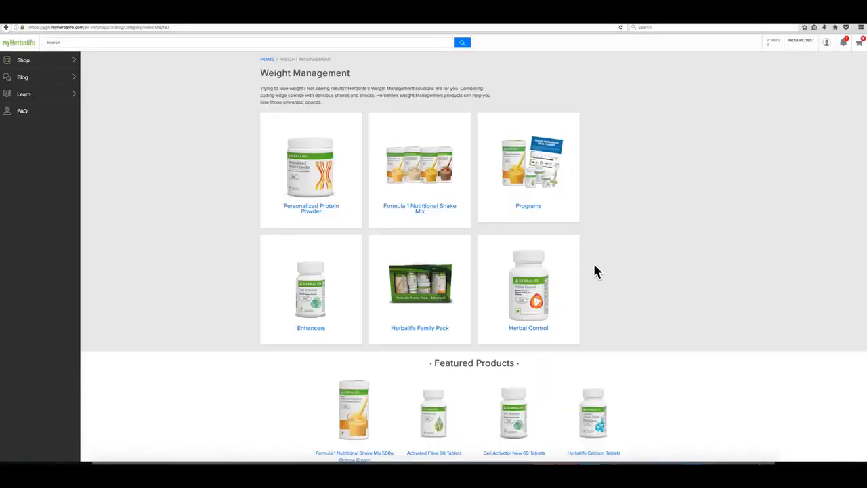
# Step: Favourite the Herbalife Family Pack - Advanced, raise its quantity, and add it to the cart
pyautogui.click(419, 327)
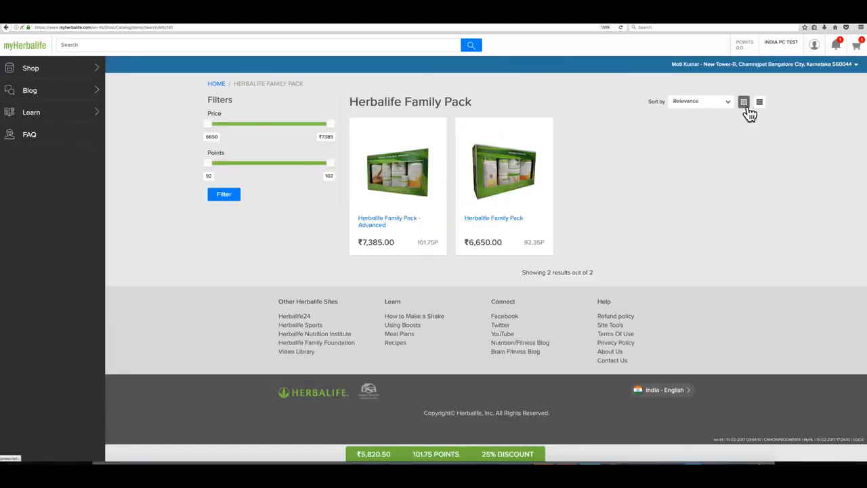
pyautogui.click(759, 102)
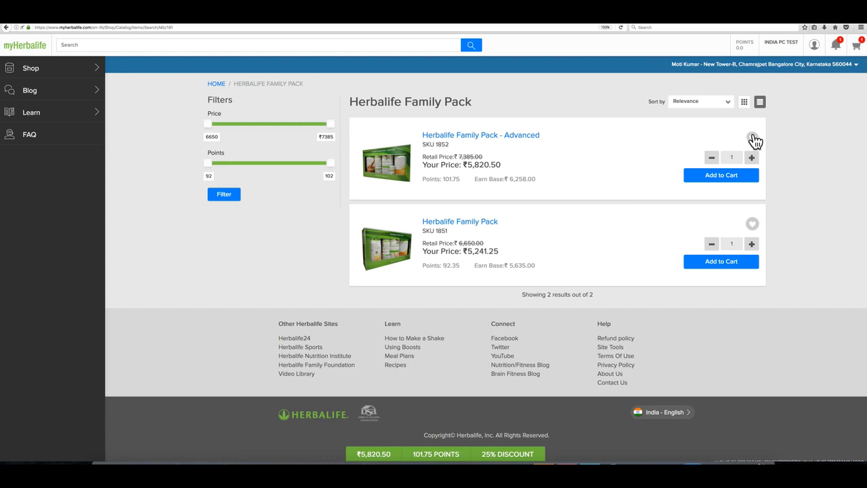
pyautogui.click(752, 137)
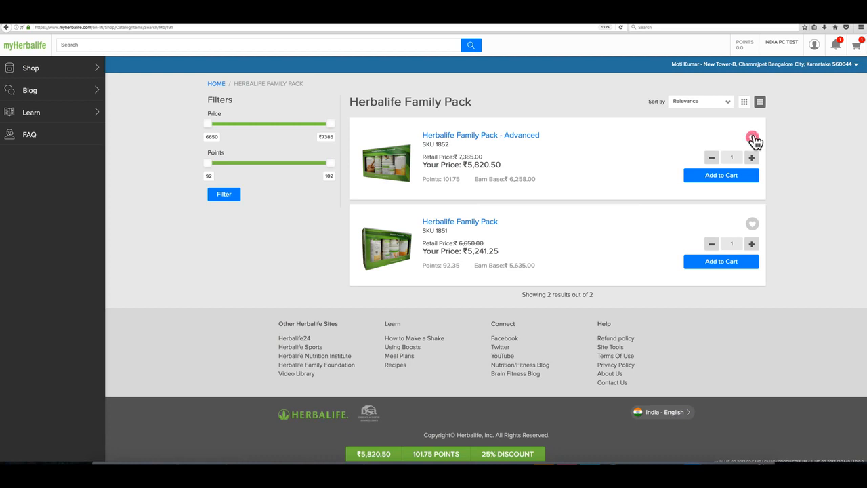
pyautogui.click(752, 157)
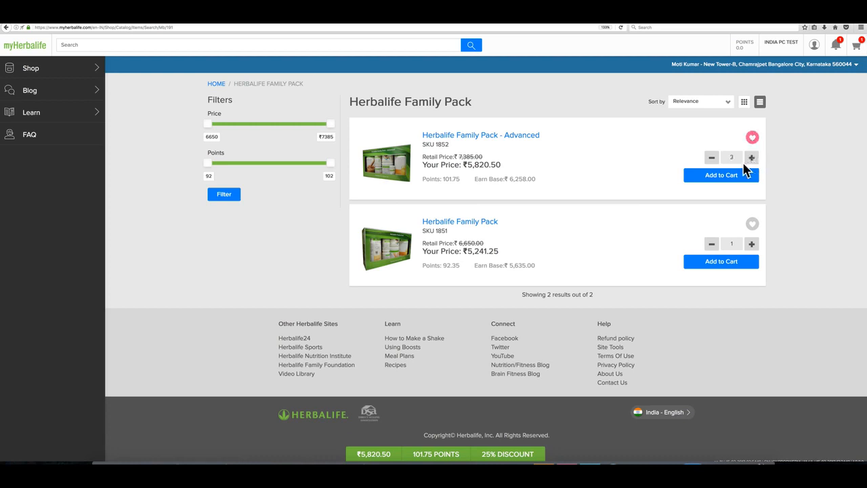
pyautogui.click(721, 174)
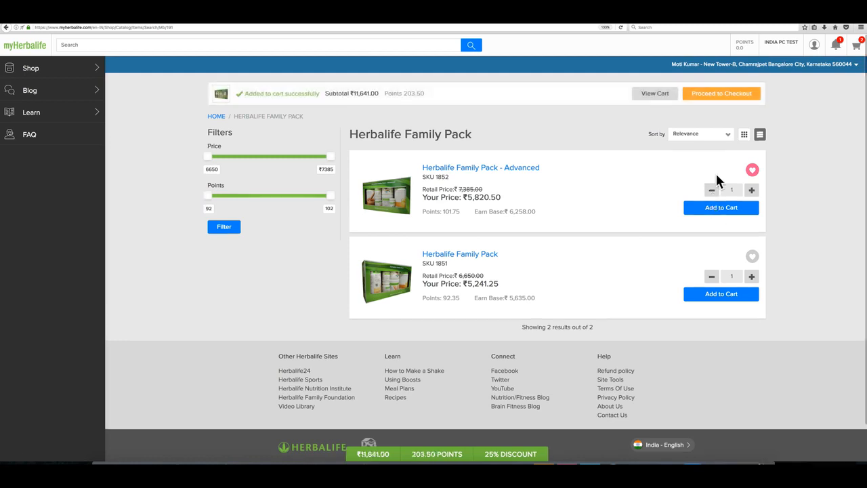
pyautogui.moveTo(654, 93)
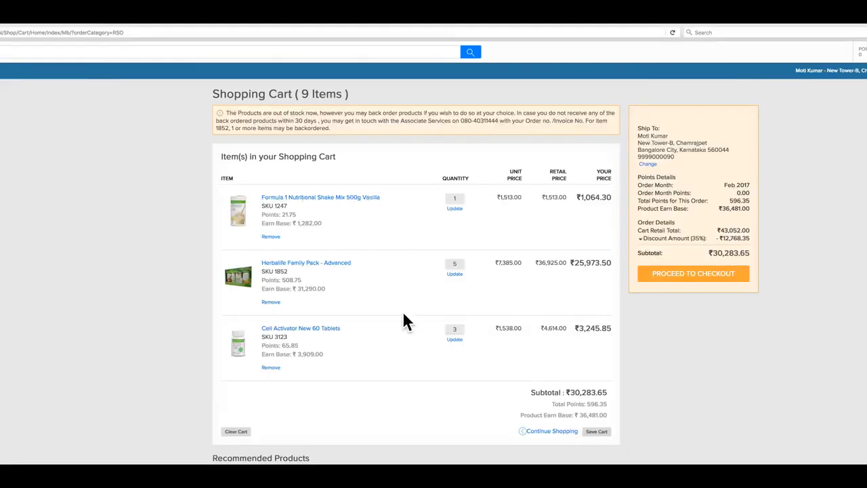
pyautogui.moveTo(517, 440)
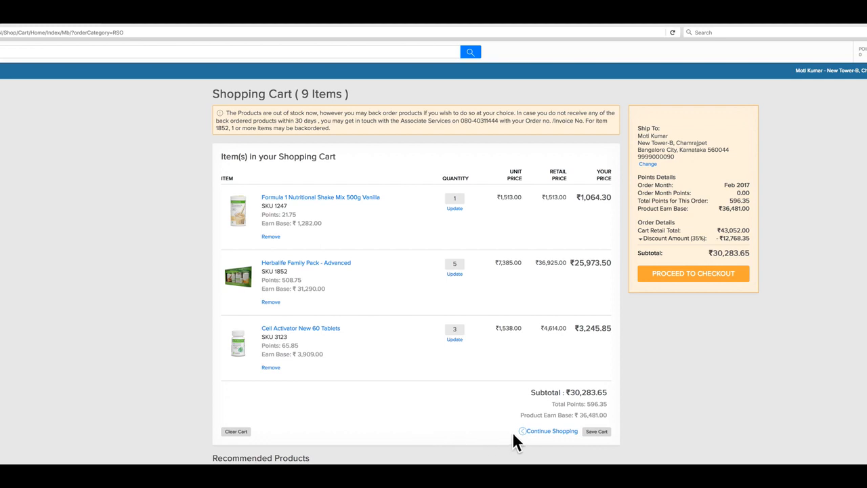
pyautogui.moveTo(593, 437)
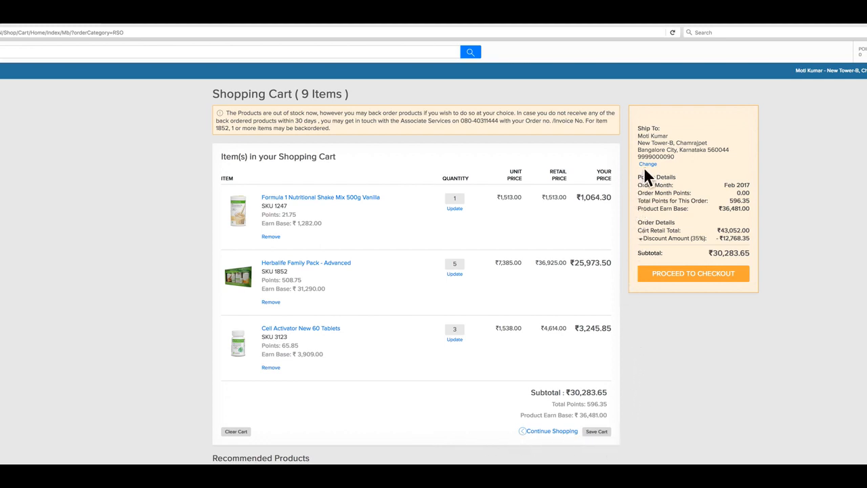
# Step: Change the cart's Ship To address after reviewing the 9 items (₹30,283.65)
pyautogui.click(693, 273)
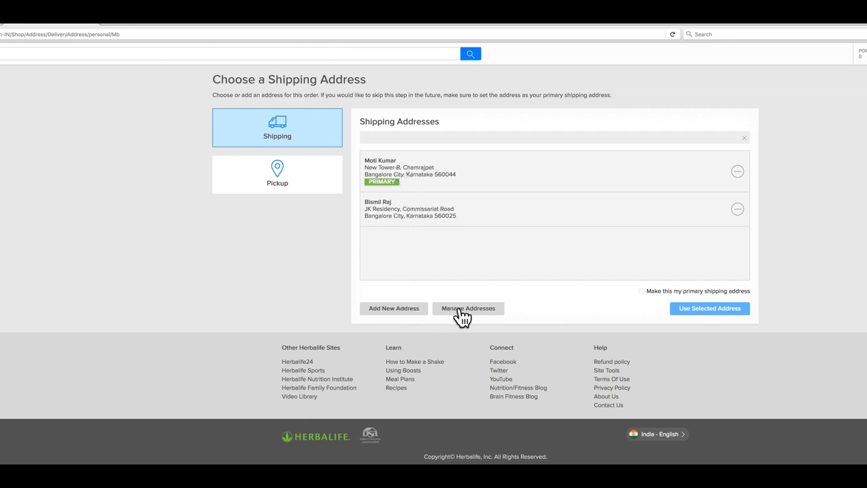
# Step: Use the primary address for shipping, then proceed from the cart to checkout
pyautogui.click(737, 171)
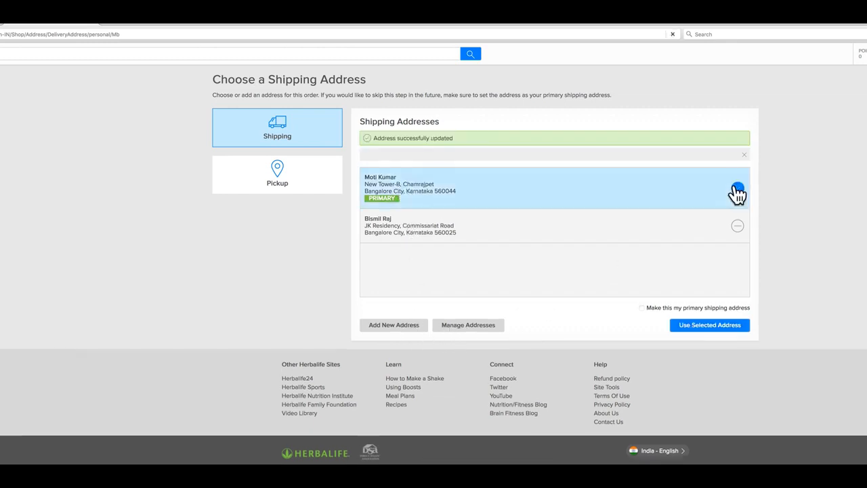
pyautogui.click(737, 187)
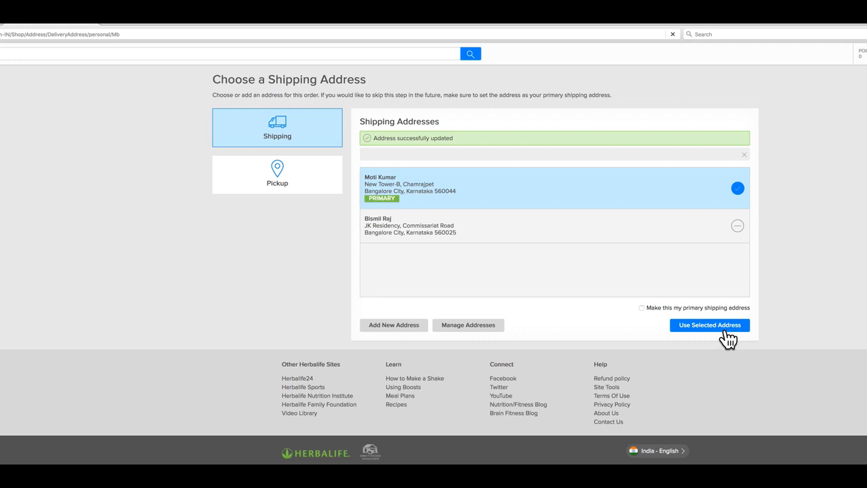
pyautogui.click(709, 324)
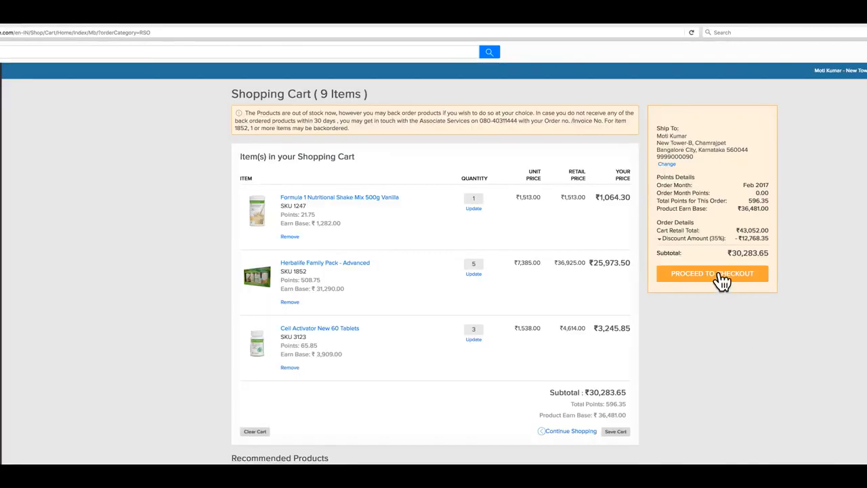
pyautogui.click(712, 273)
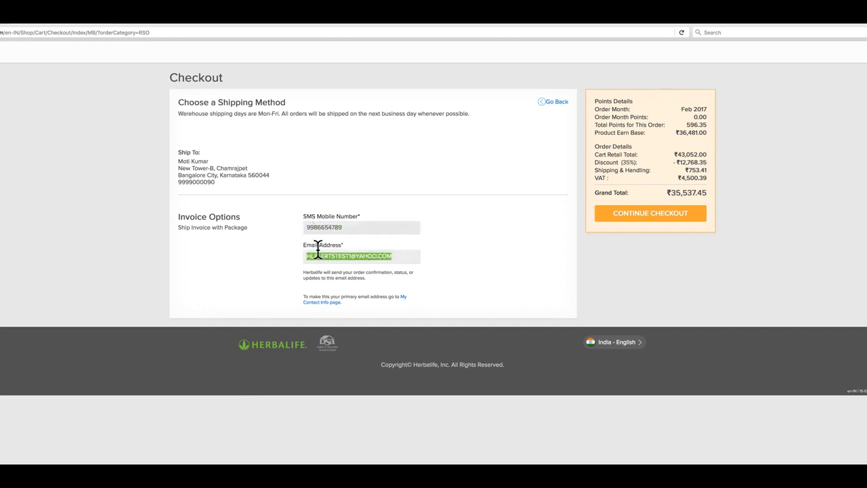
# Step: Continue to the credit card payment step and accept the terms and conditions
pyautogui.click(649, 213)
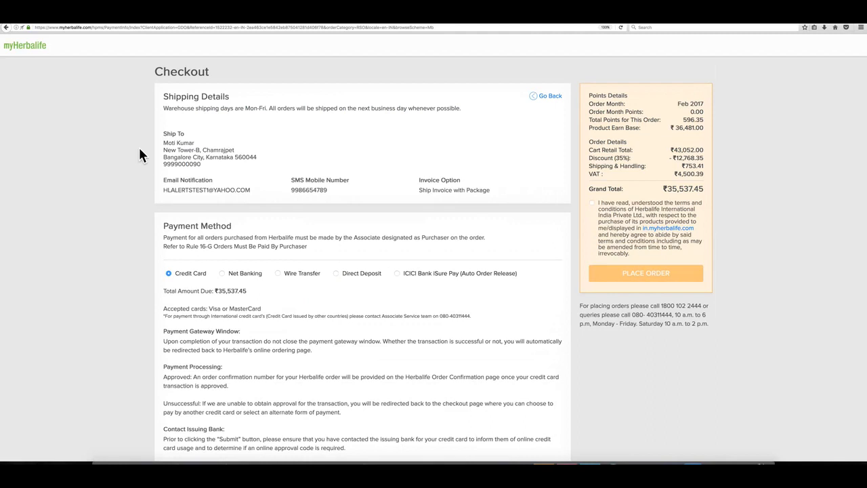
pyautogui.moveTo(151, 172)
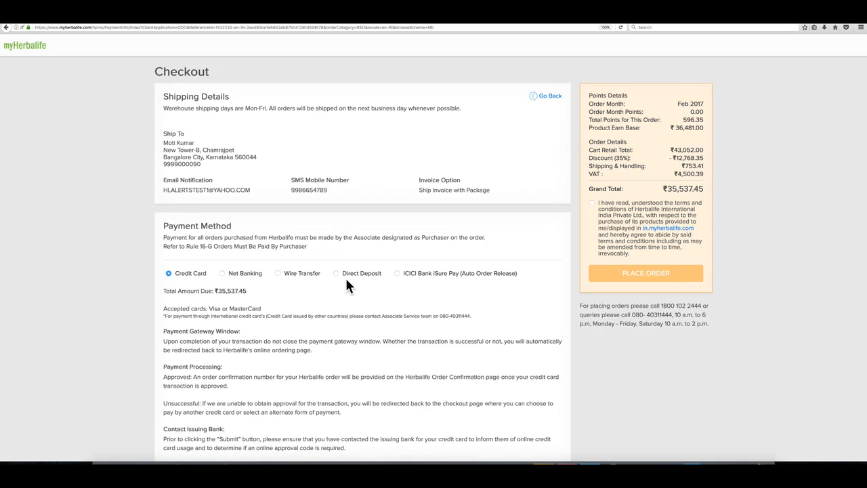
pyautogui.scroll(-3)
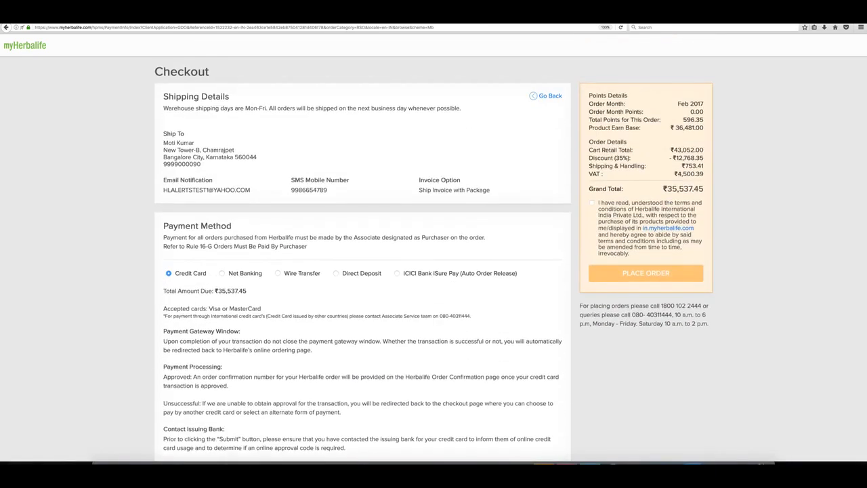
pyautogui.click(591, 202)
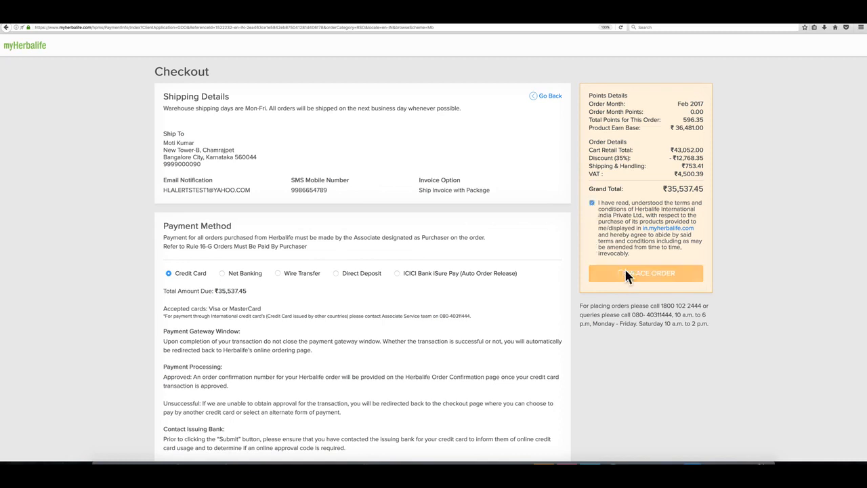